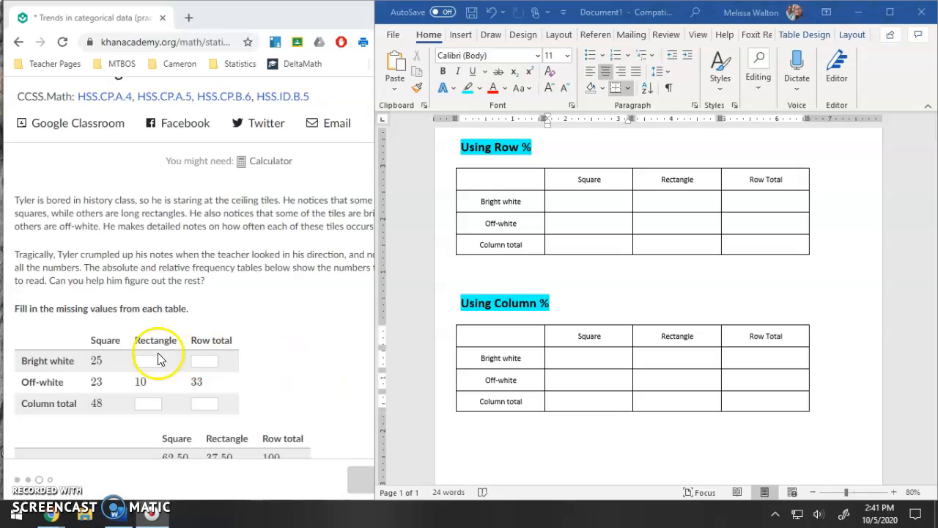
{"action": "mouse_move", "coordinate": [292, 296]}
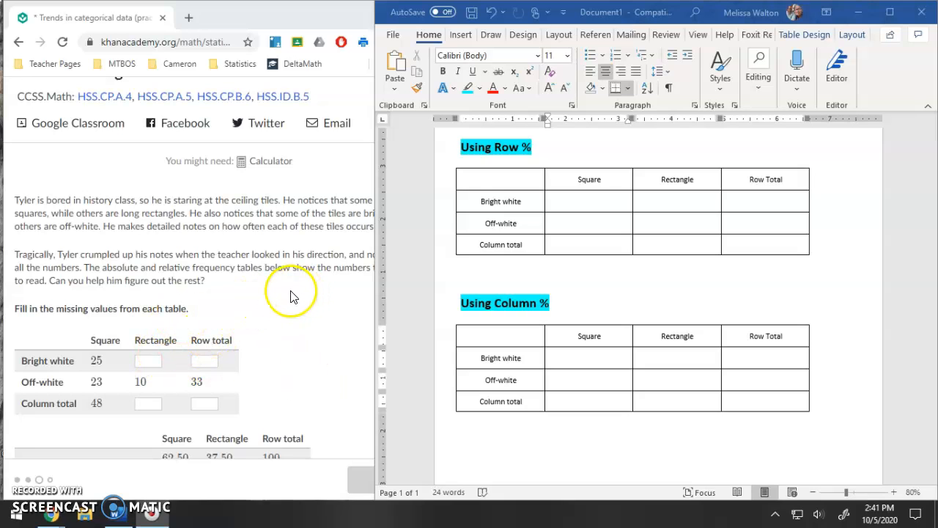
{"action": "mouse_move", "coordinate": [284, 359]}
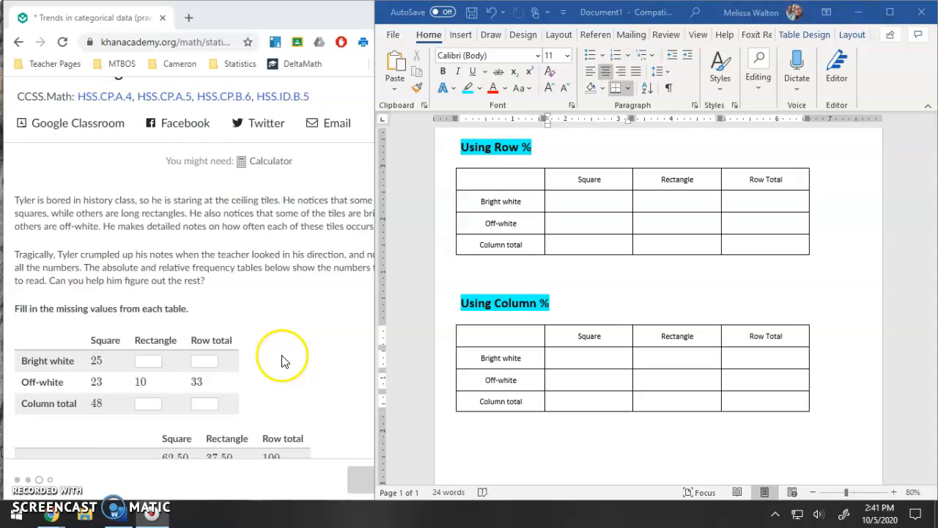
Scroll the Khan Academy tiles problem down to the relative frequency table and x box.
{"action": "scroll", "scroll_direction": "down", "scroll_amount": 3}
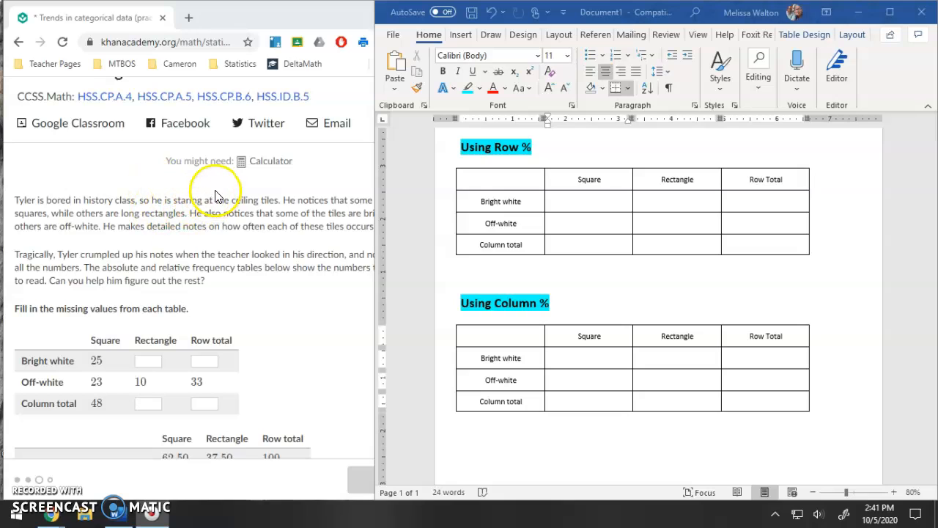
{"action": "mouse_move", "coordinate": [201, 226]}
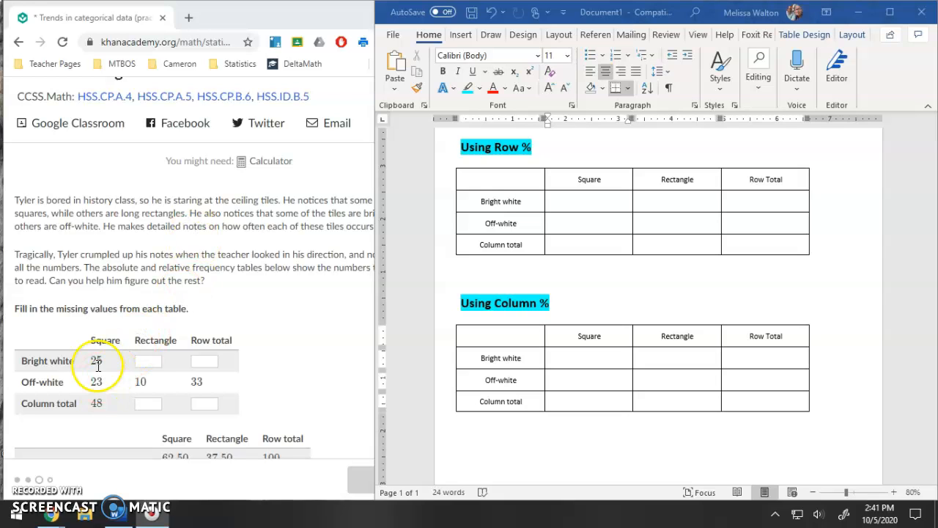
{"action": "scroll", "scroll_direction": "down", "scroll_amount": 3}
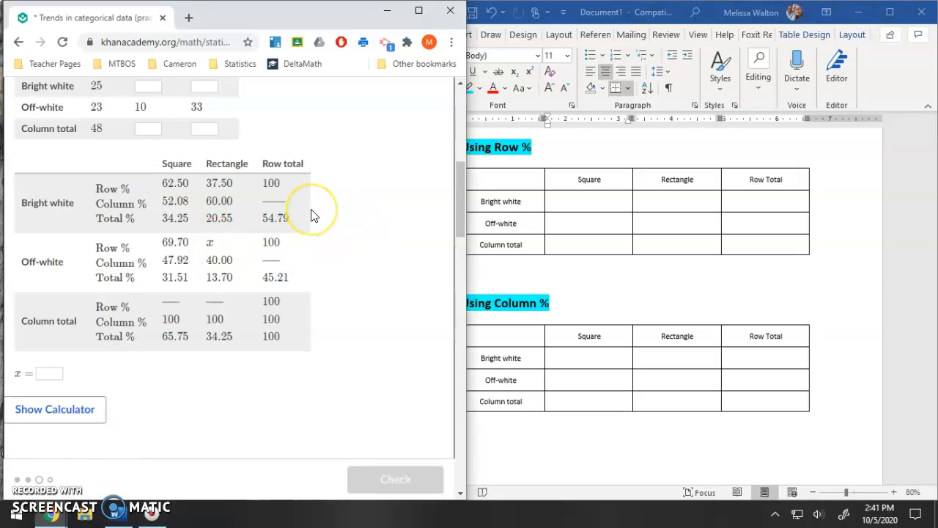
{"action": "mouse_move", "coordinate": [70, 345]}
{"action": "type", "text": "6"}
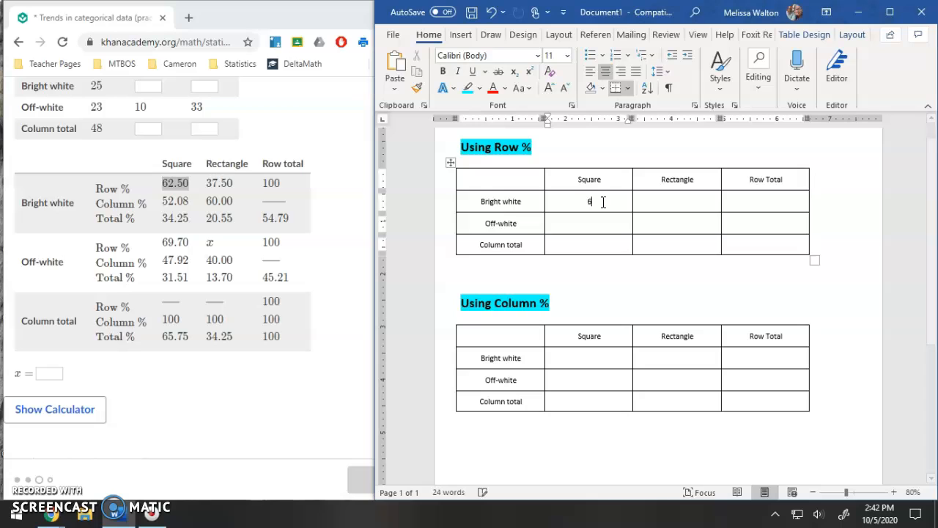
Enter row percentages 62.5%, 37.5%, then 69.7% and x in the Row % table.
{"action": "type", "text": "2.5%"}
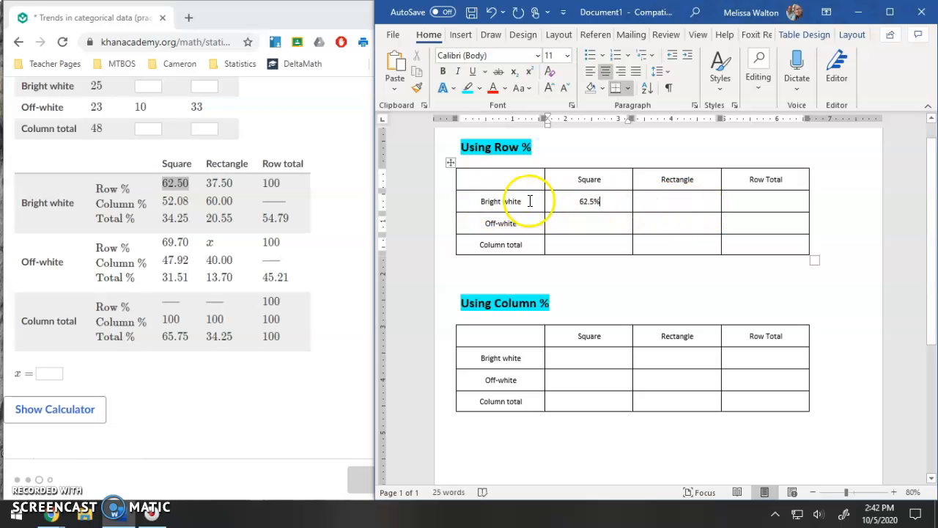
{"action": "type", "text": "37"}
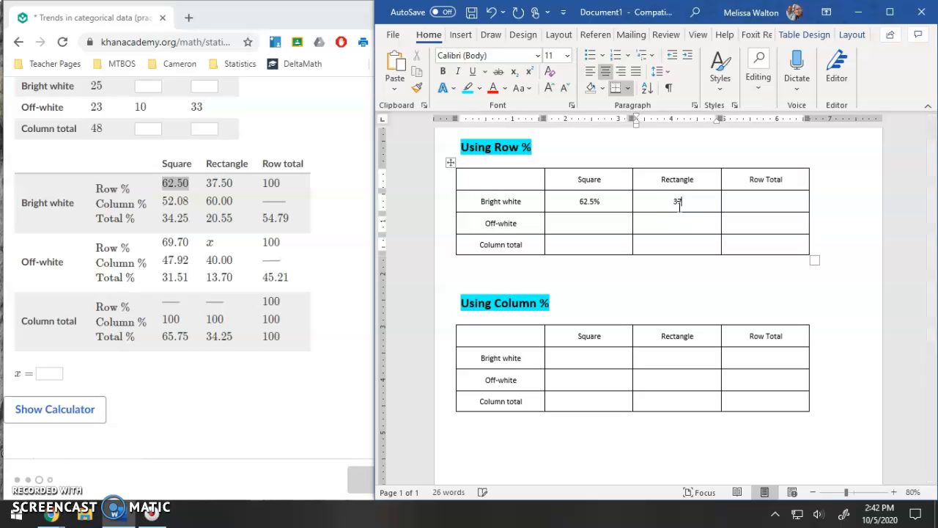
{"action": "type", "text": "37.5%"}
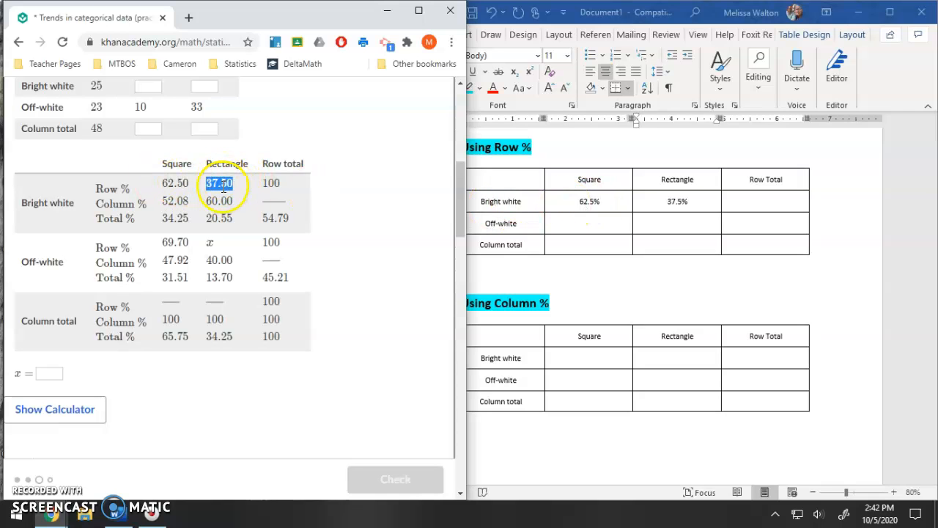
{"action": "mouse_move", "coordinate": [675, 209]}
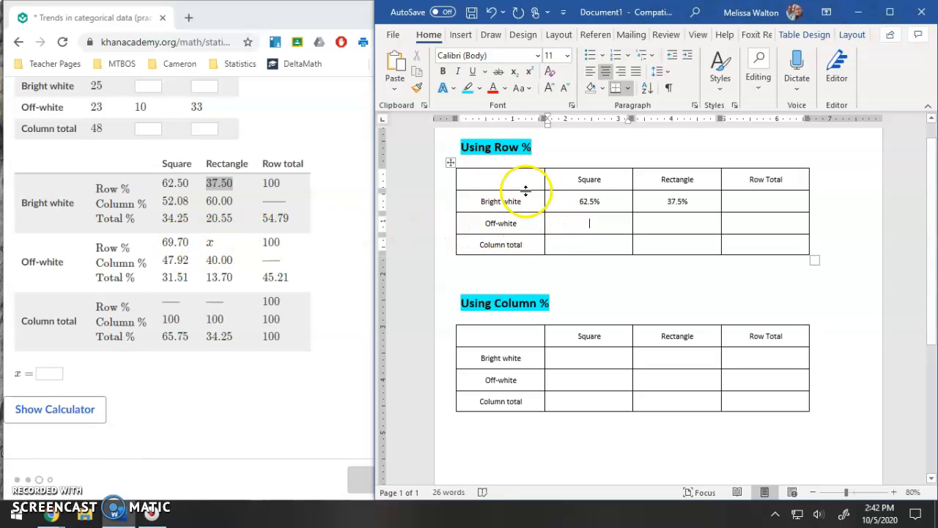
{"action": "type", "text": "69.7%"}
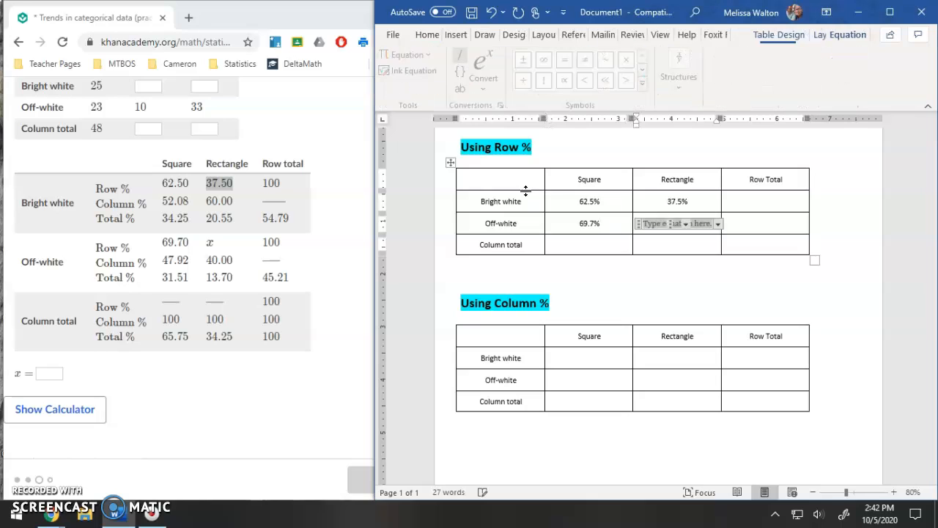
{"action": "type", "text": "x"}
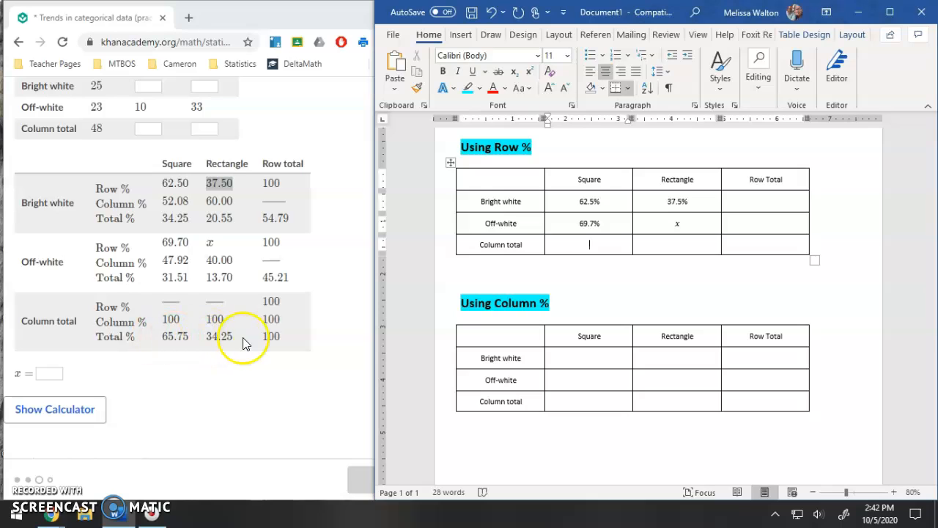
Enter the 65.75% and 34.25% totals and 100% row totals, then return to the x cell.
{"action": "type", "text": "65.75%"}
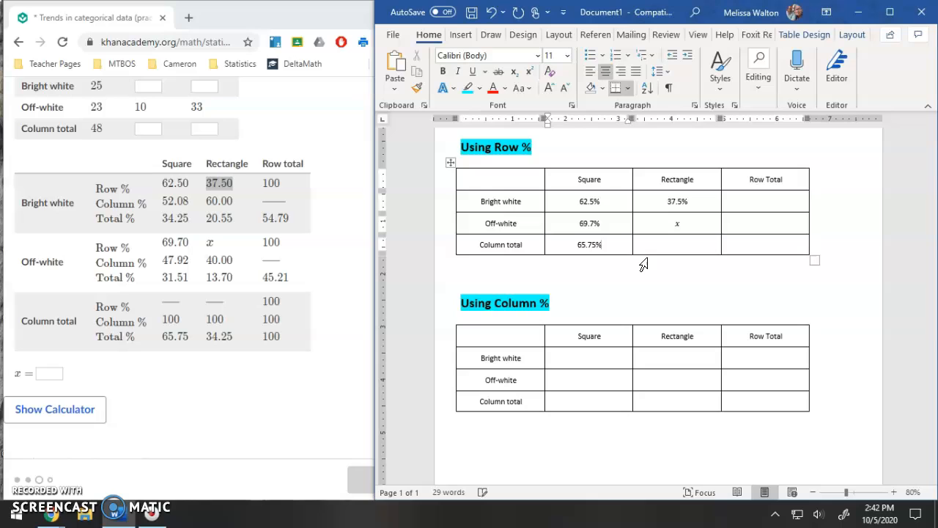
{"action": "type", "text": "34.25%"}
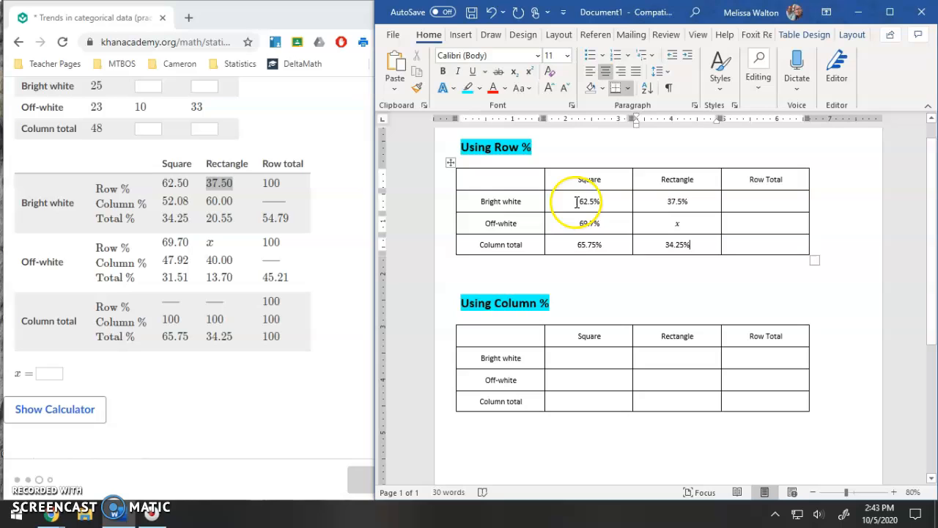
{"action": "mouse_move", "coordinate": [640, 205]}
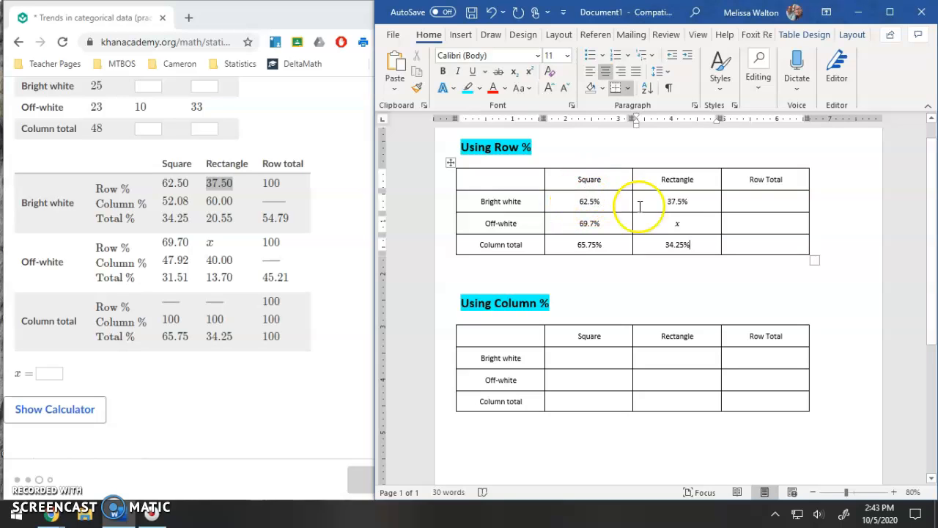
{"action": "type", "text": "100%"}
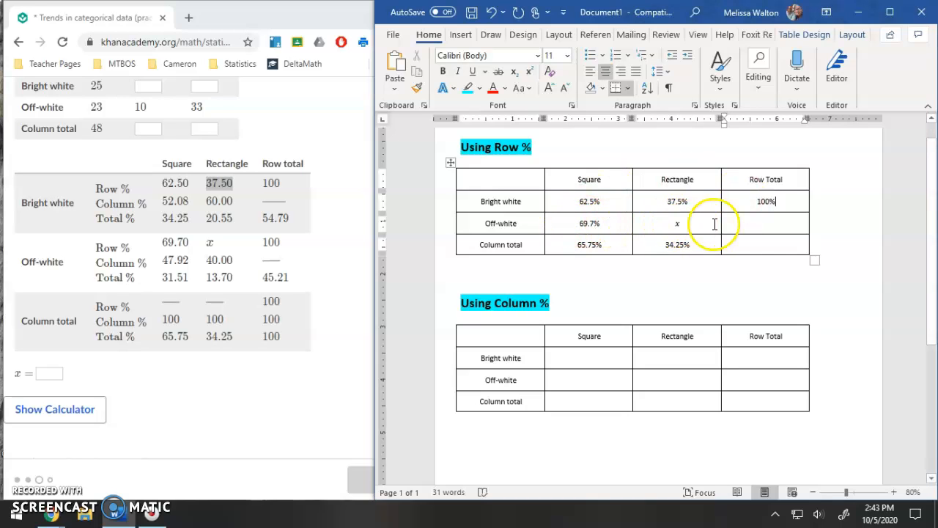
{"action": "type", "text": "100%"}
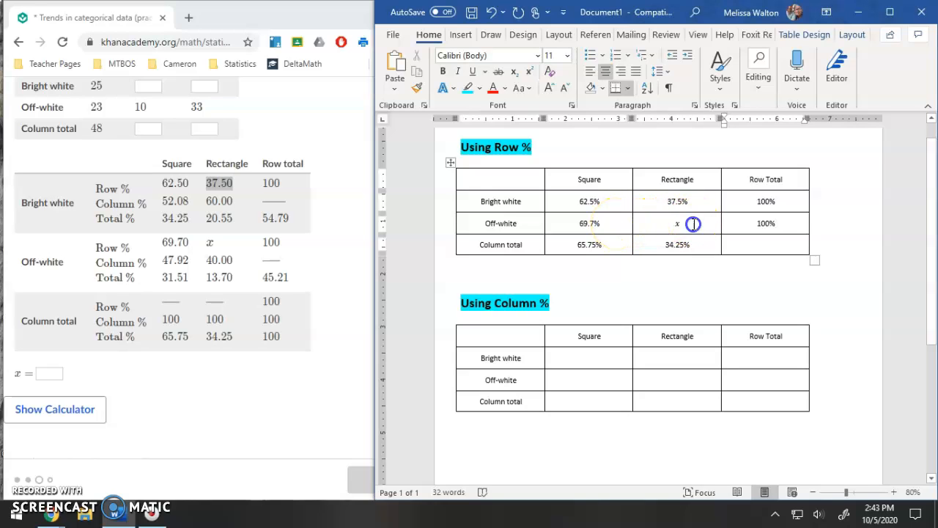
{"action": "left_click", "coordinate": [677, 224]}
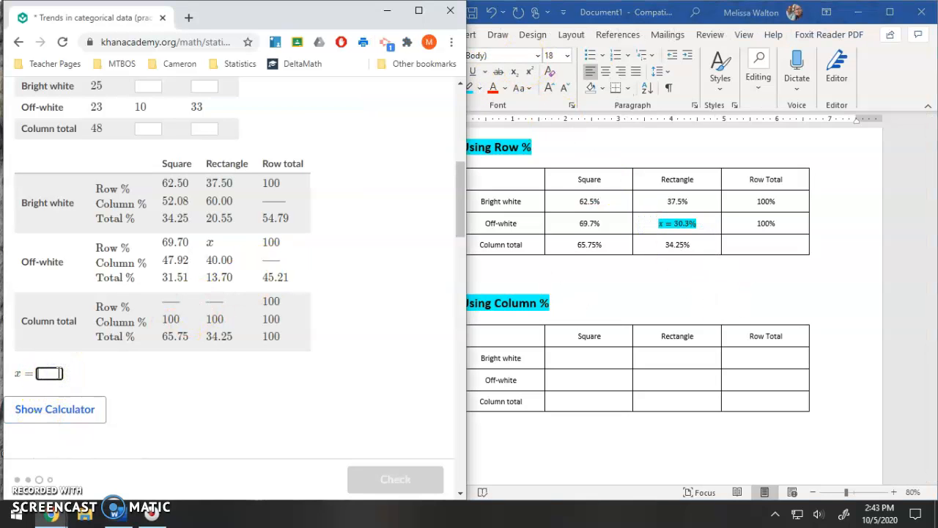
Enter 30.3 as x in the Khan Academy answer box.
{"action": "type", "text": "30.3"}
{"action": "left_click", "coordinate": [765, 244]}
{"action": "type", "text": "100"}
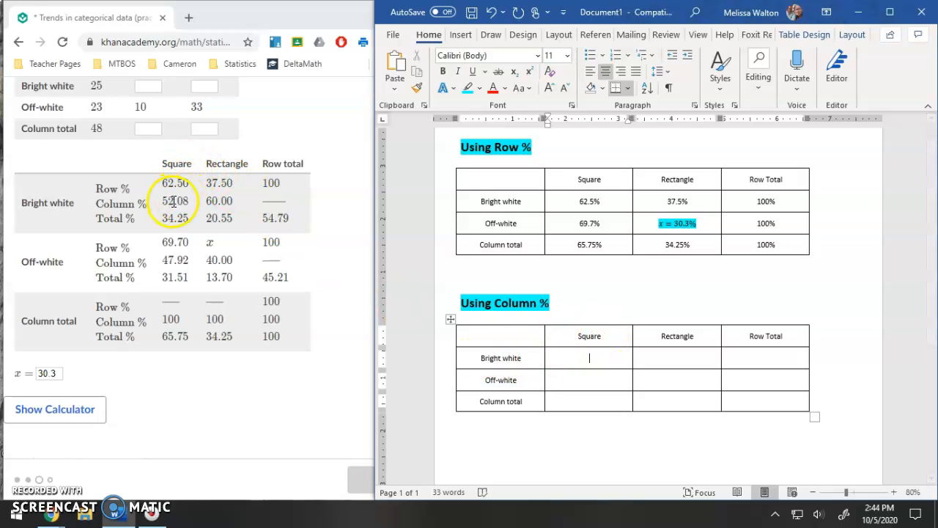
{"action": "mouse_move", "coordinate": [590, 336]}
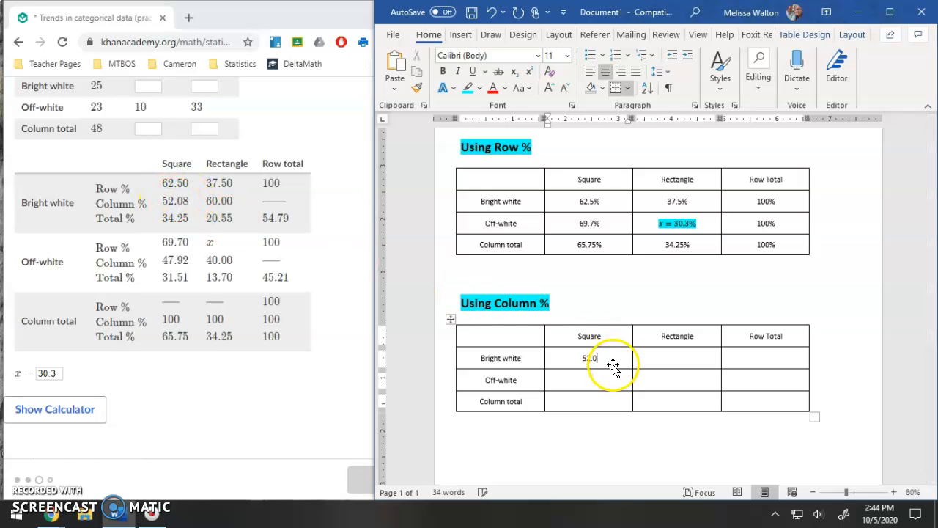
Fill the Column % table's Square and Rectangle cells (52.08%, 47.92%, 60%, 40%, 100%, 100%).
{"action": "type", "text": "52.08%"}
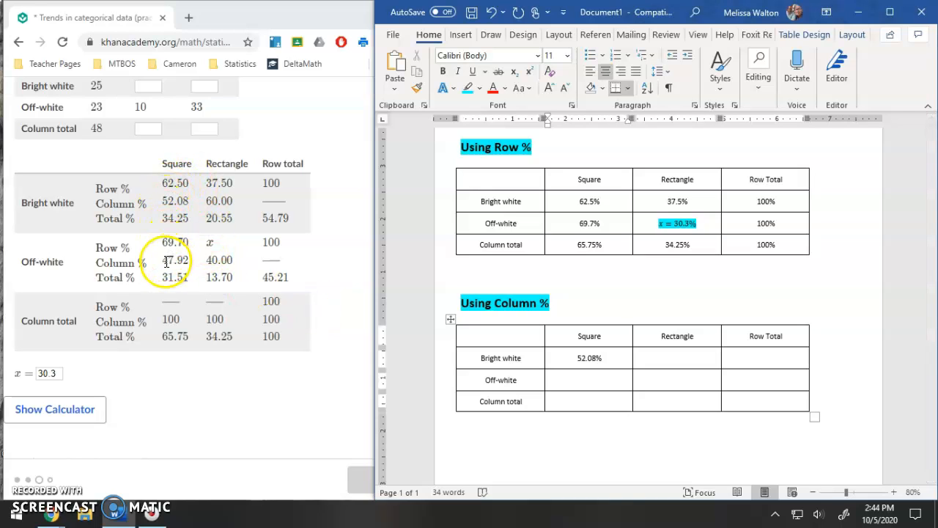
{"action": "type", "text": "47.92%"}
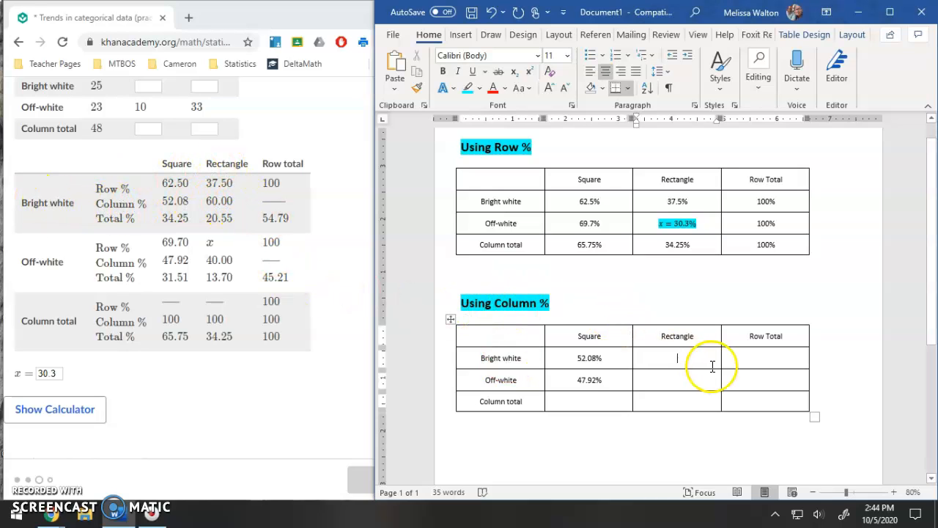
{"action": "type", "text": "60%"}
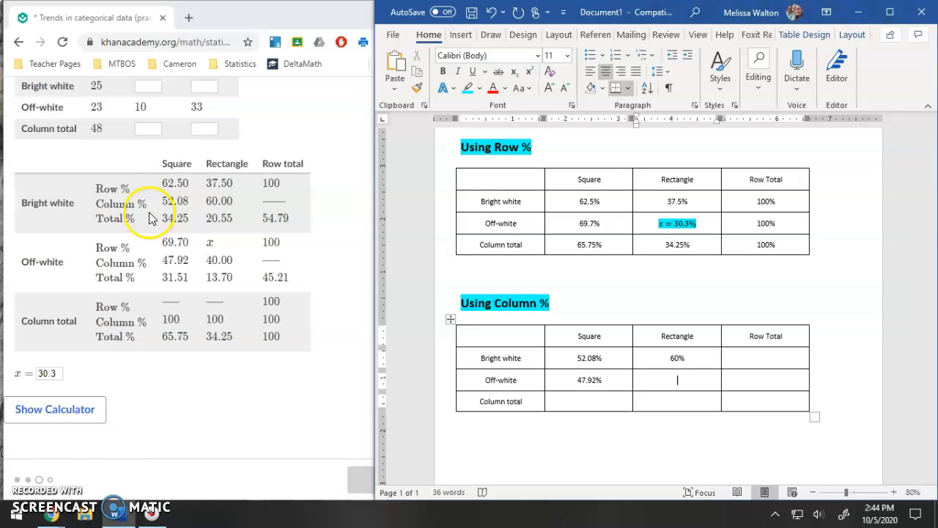
{"action": "type", "text": "40%"}
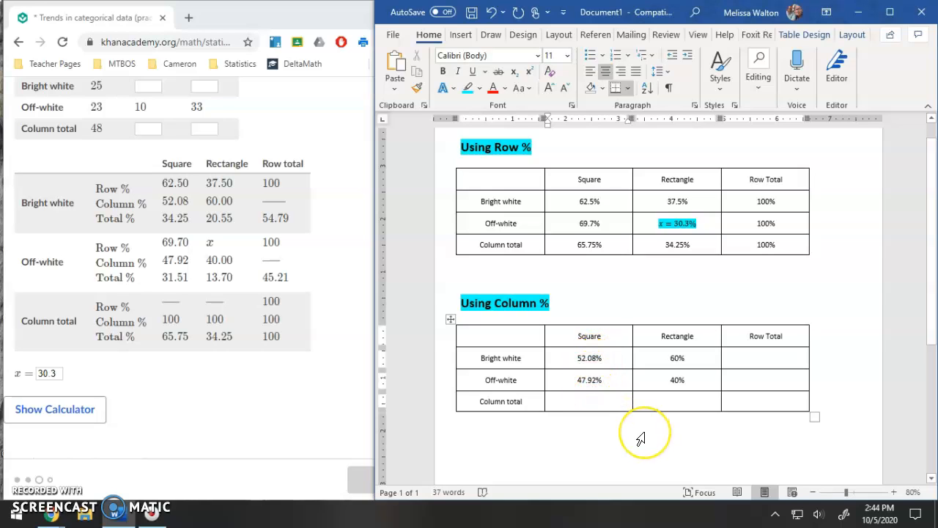
{"action": "type", "text": "100%"}
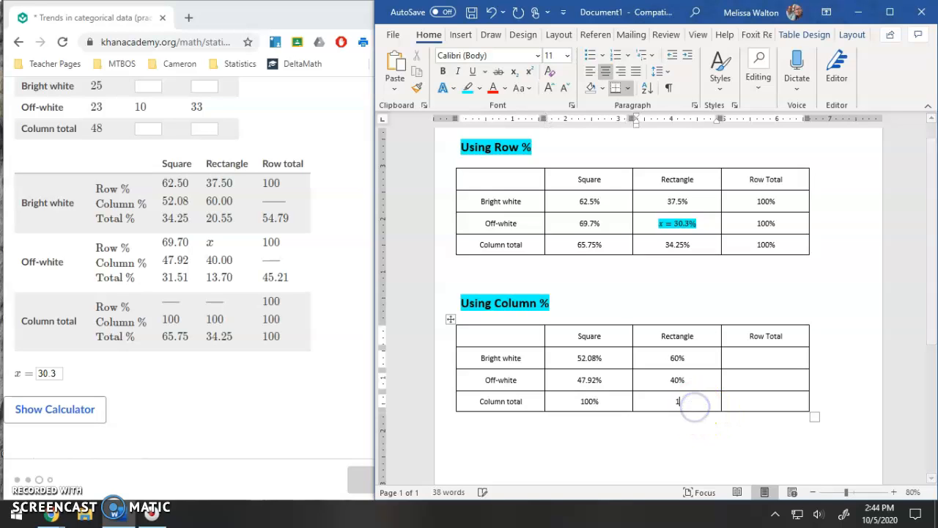
{"action": "type", "text": "100%"}
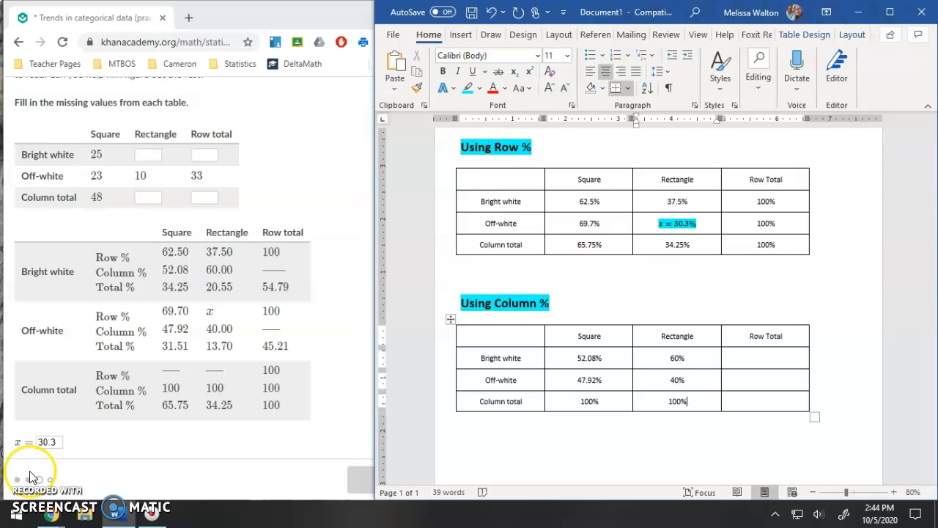
{"action": "scroll", "scroll_direction": "down", "scroll_amount": 3}
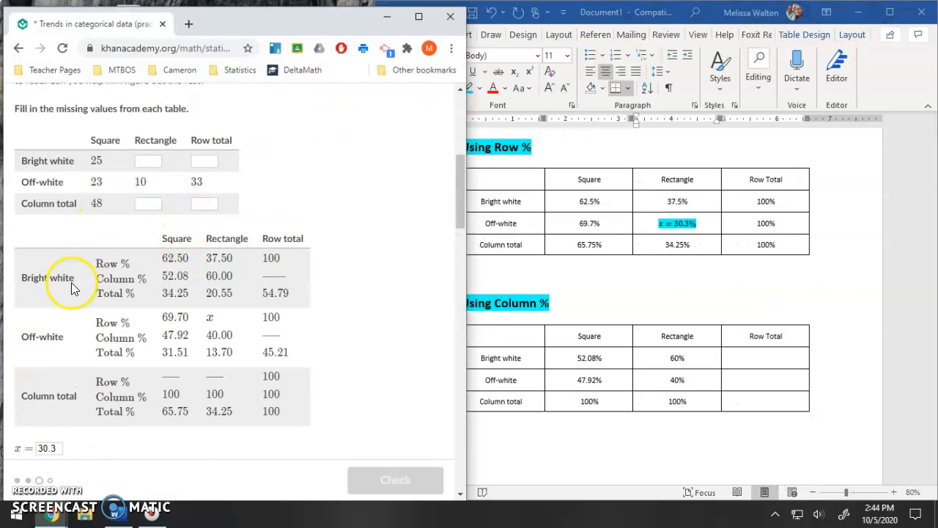
{"action": "mouse_move", "coordinate": [150, 181]}
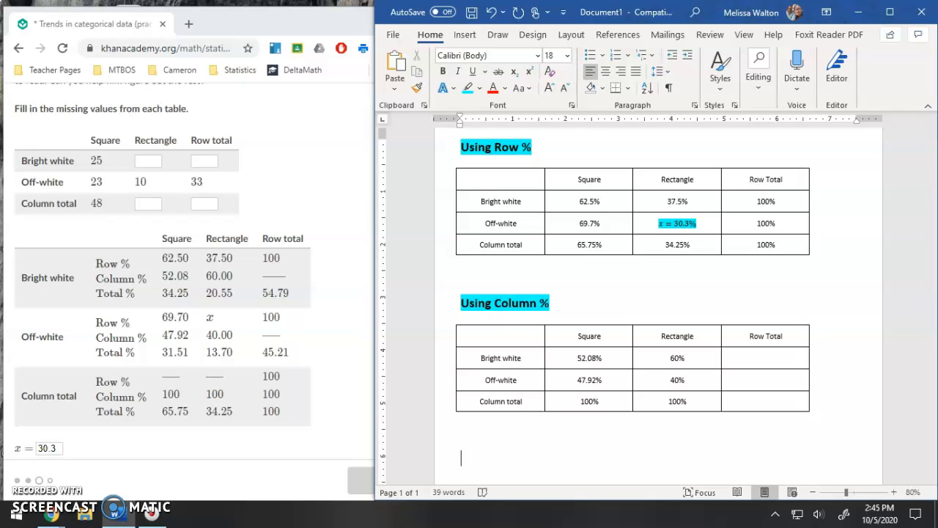
Type the note '10 off-white rectangles = 40%' below the column table.
{"action": "type", "text": "10"}
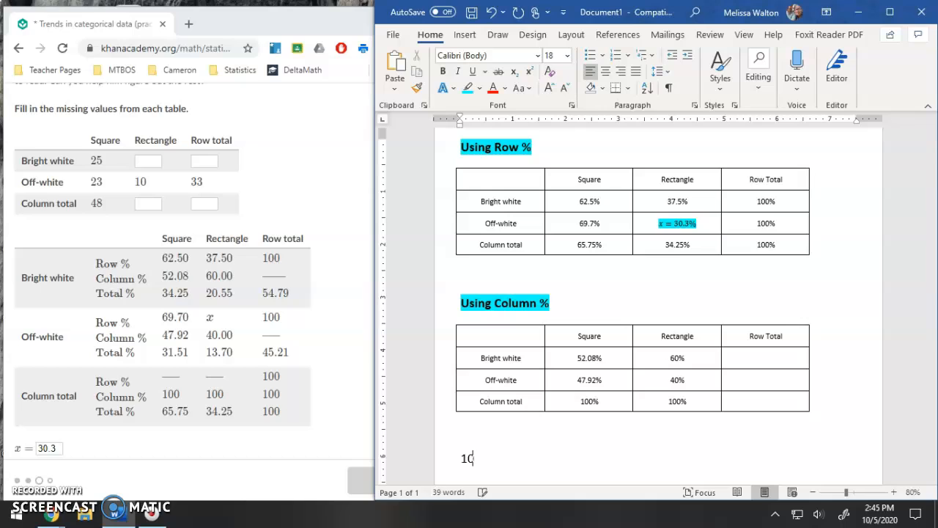
{"action": "type", "text": "off-s"}
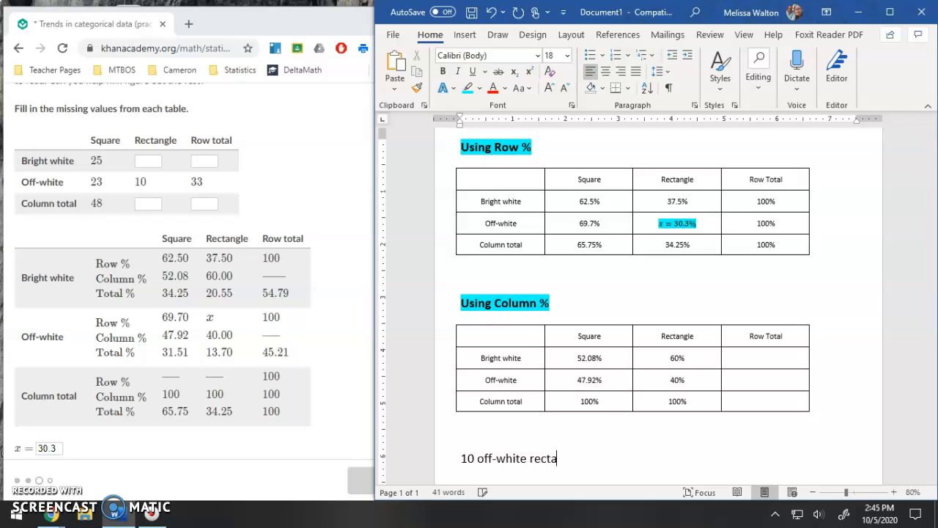
{"action": "type", "text": "ngles = 4"}
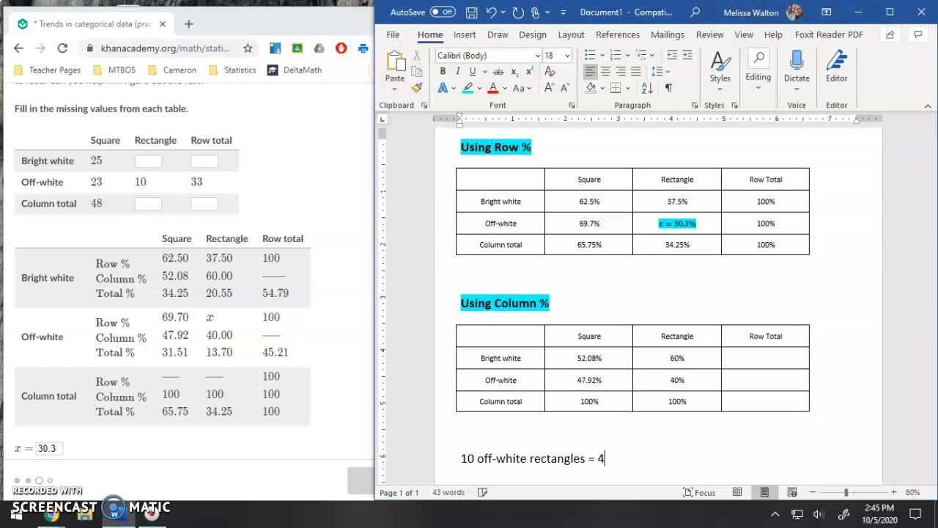
{"action": "type", "text": "0%"}
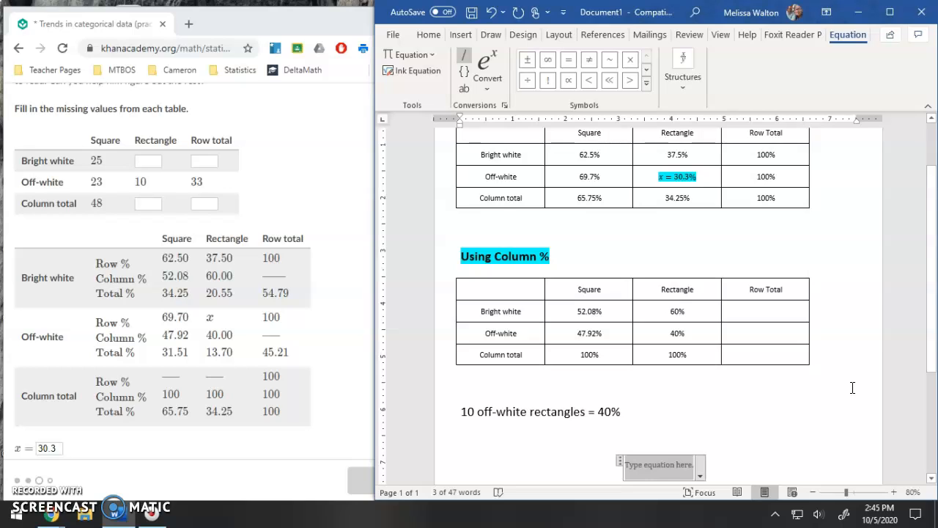
Build the equation fraction proportion 40/10 = 60/x.
{"action": "type", "text": "40"}
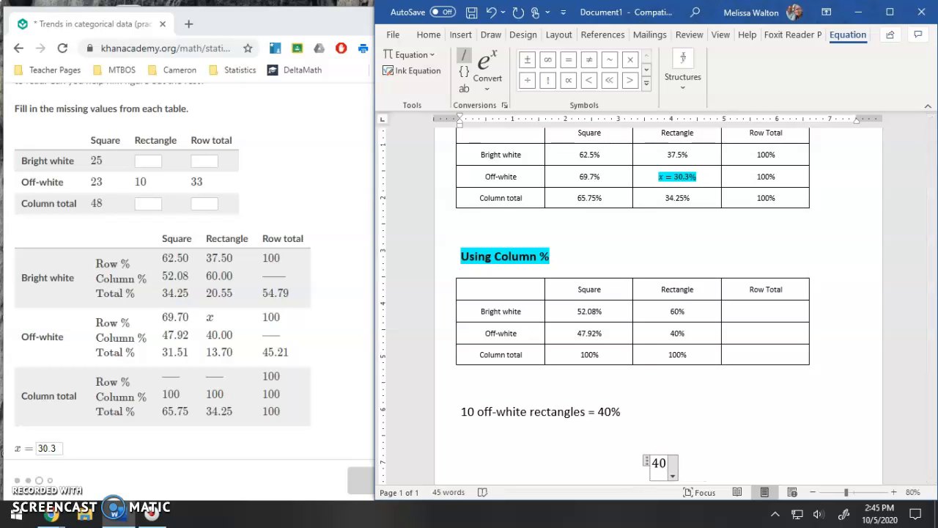
{"action": "type", "text": "10=60/x"}
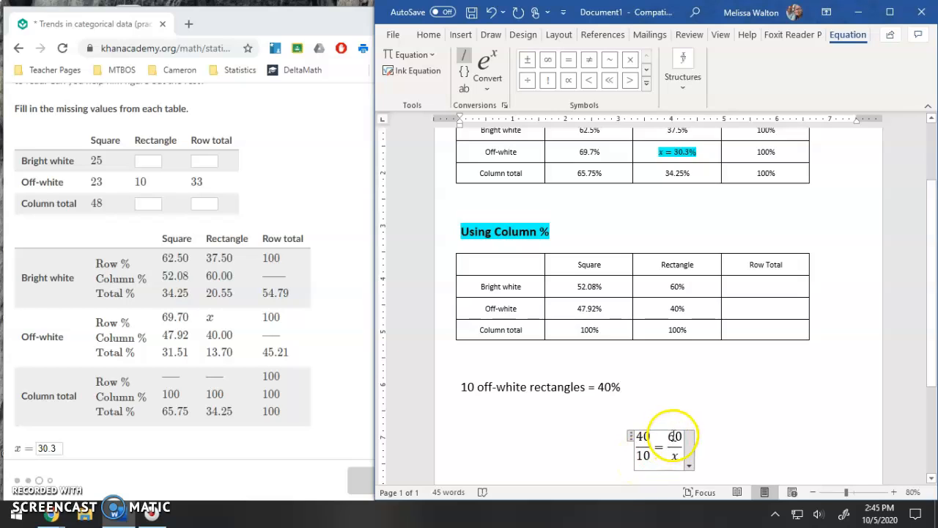
{"action": "type", "text": "60"}
{"action": "left_click", "coordinate": [148, 160]}
{"action": "type", "text": "15"}
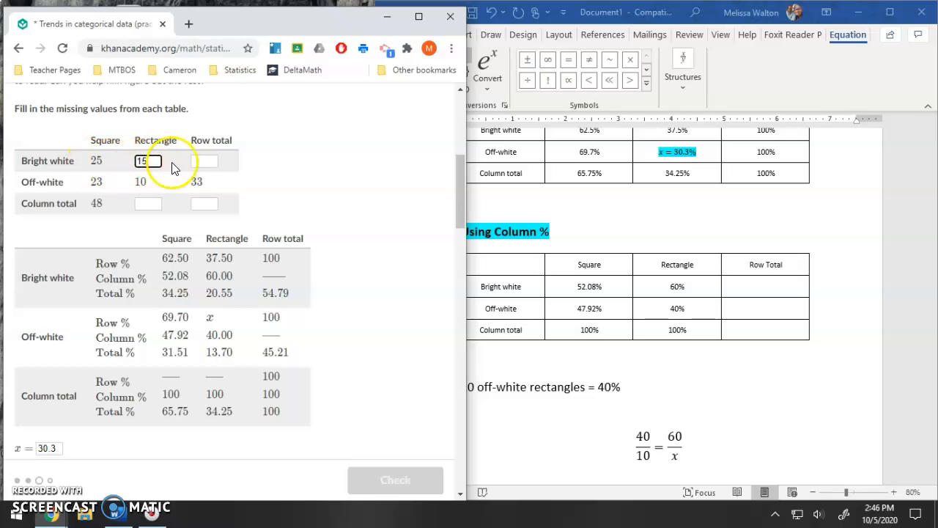
Enter 40 and the grand total 73 in the Khan Academy table.
{"action": "type", "text": "40"}
{"action": "left_click", "coordinate": [148, 203]}
{"action": "type", "text": "25"}
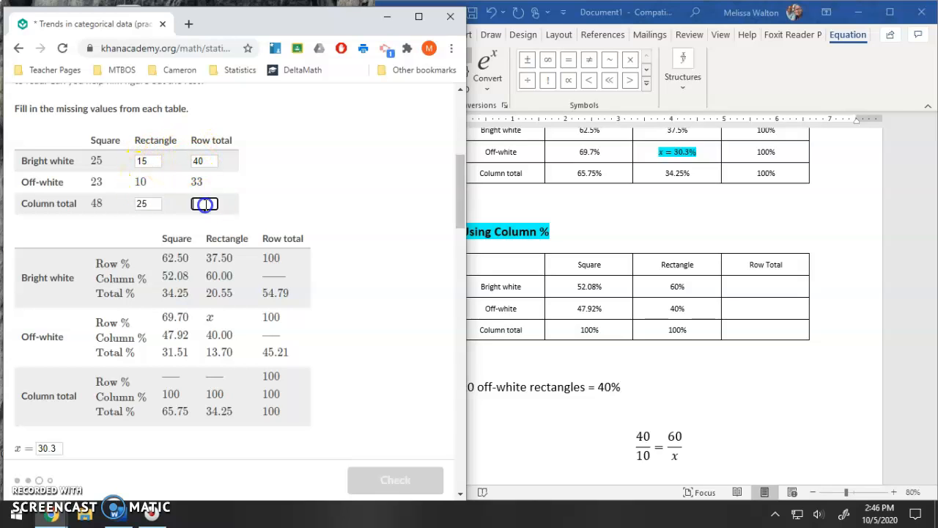
{"action": "left_click", "coordinate": [205, 161]}
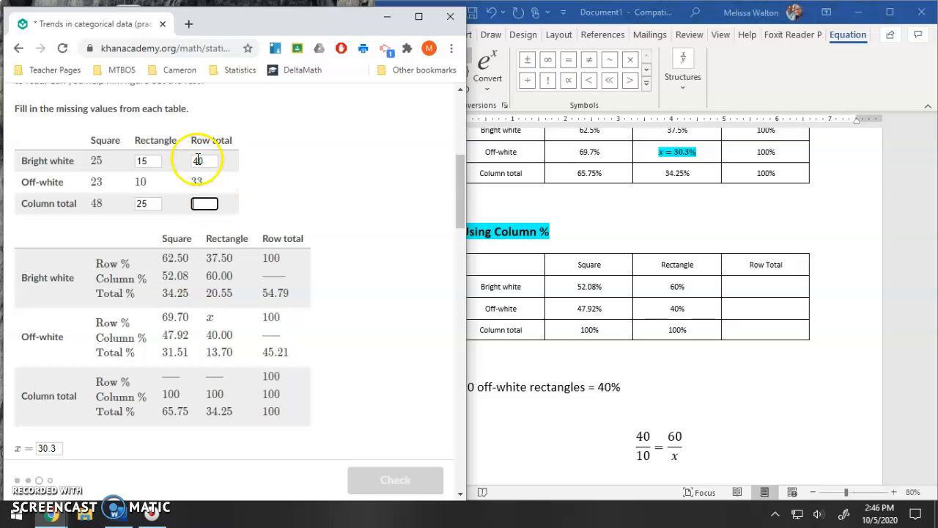
{"action": "left_click", "coordinate": [205, 203]}
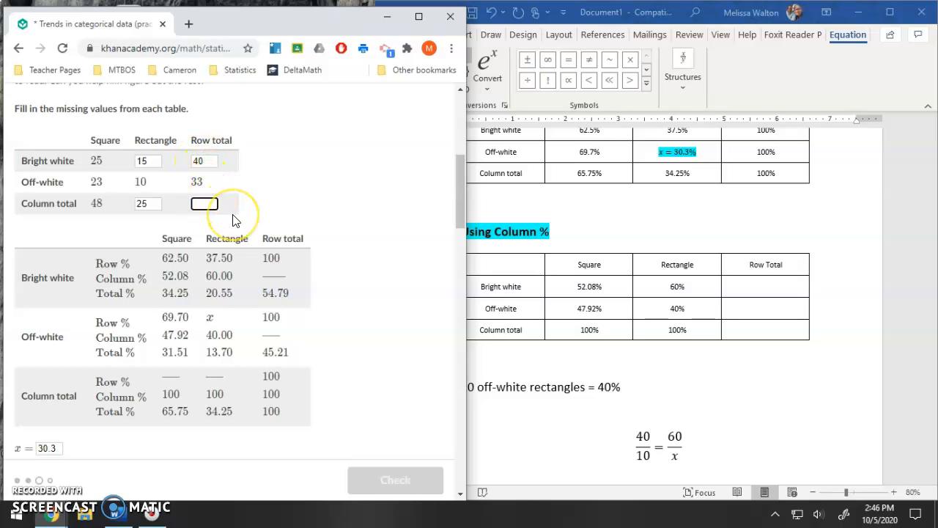
{"action": "type", "text": "73"}
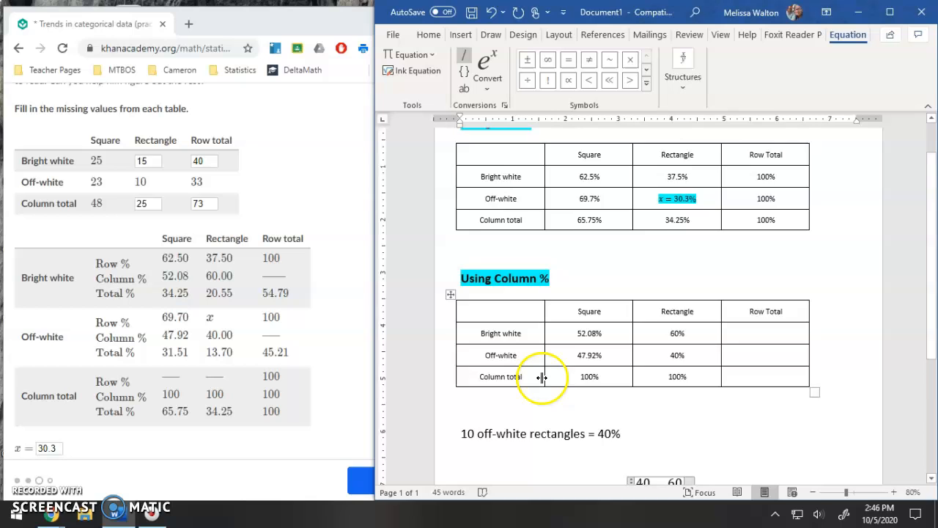
{"action": "scroll", "scroll_direction": "down", "scroll_amount": 3}
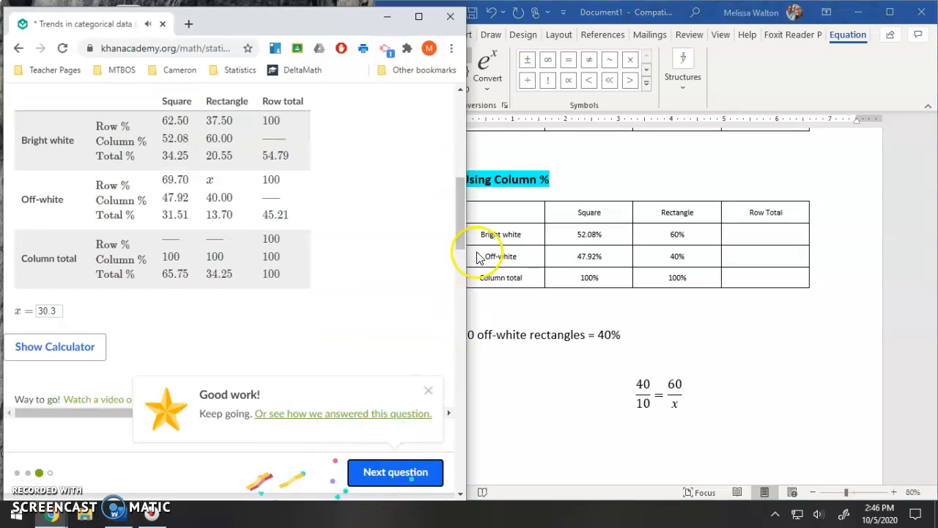
{"action": "mouse_move", "coordinate": [395, 472]}
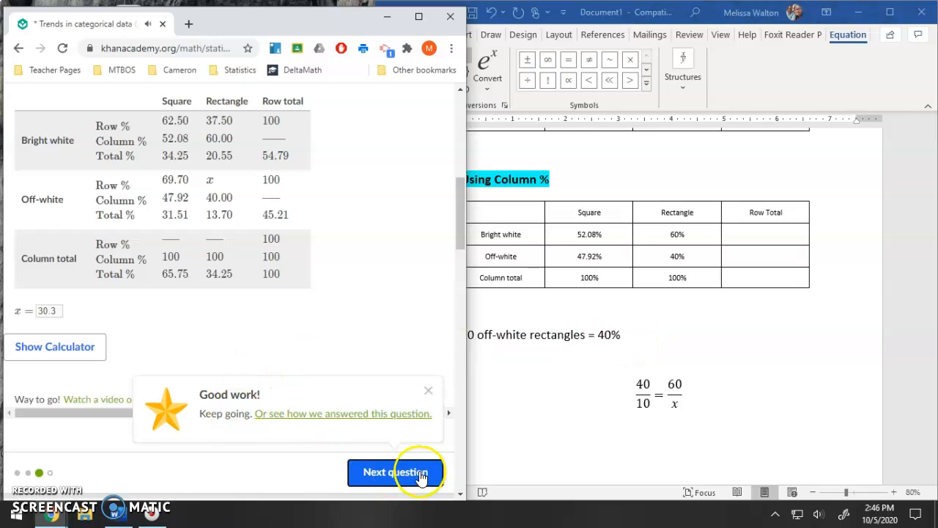